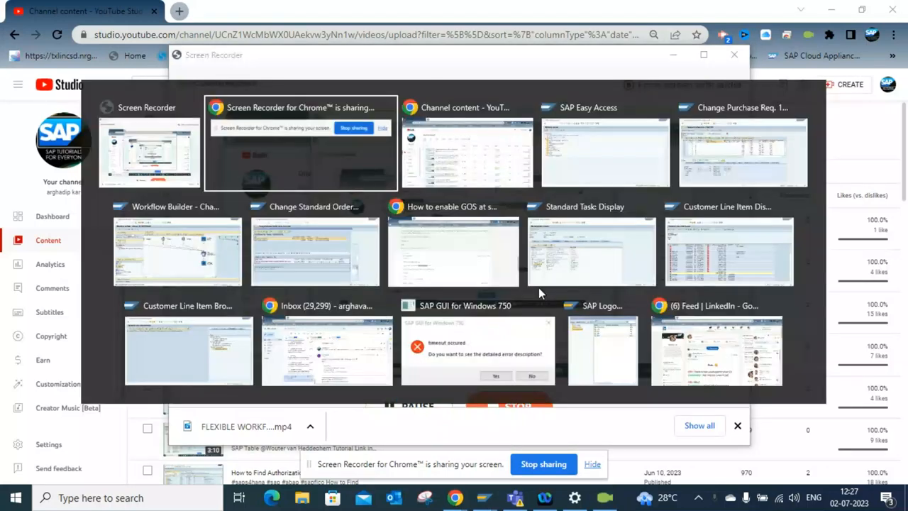
Switch to the SAP Easy Access window showing Favorites and SAP Menu.
left_click(605, 149)
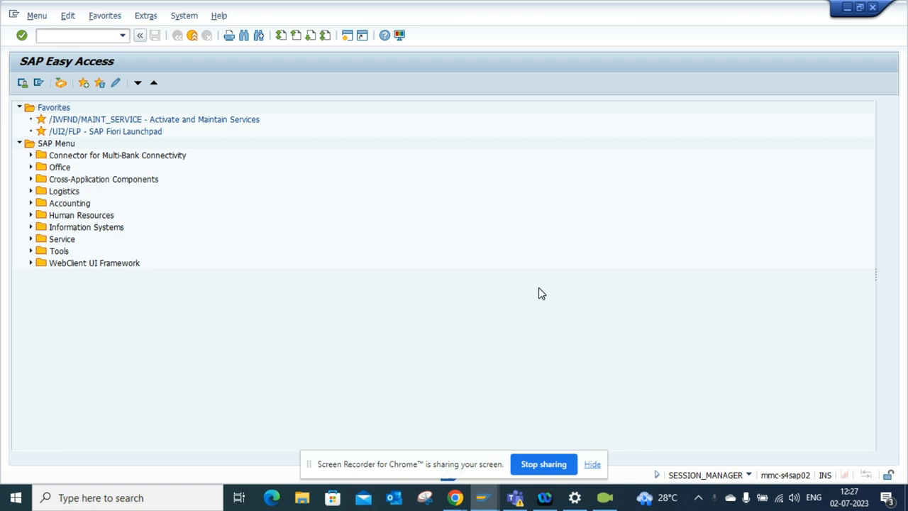
mouse_move(274, 213)
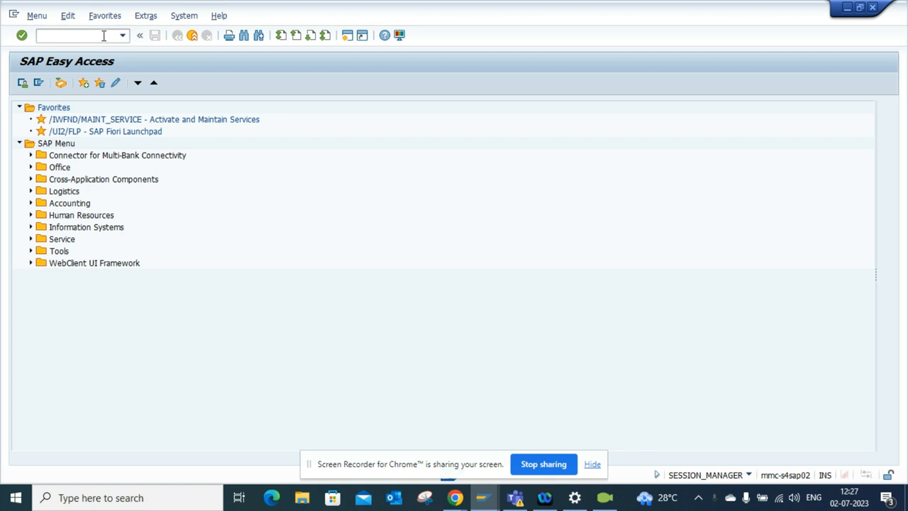
mouse_move(542, 293)
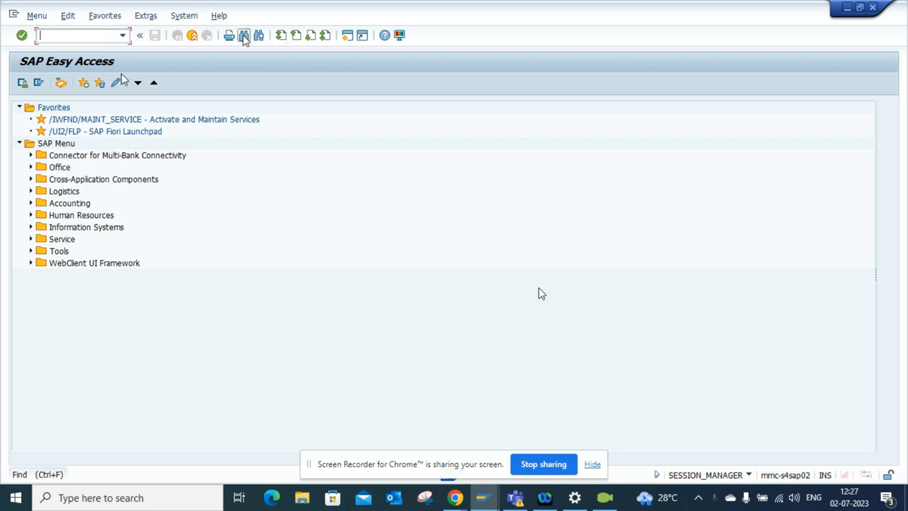
Search the menu tree for GRR3 and start GRR3 - Display under Cost Element Reports.
left_click(245, 35)
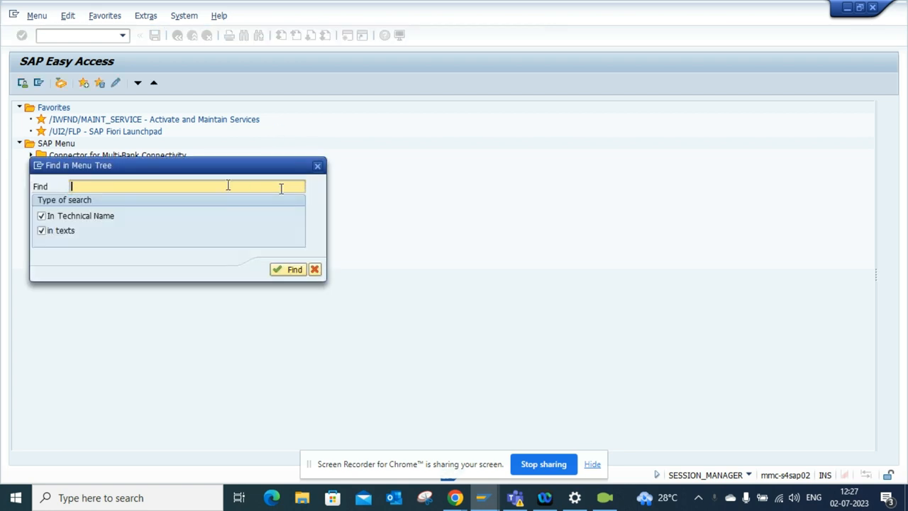
type("GRR3")
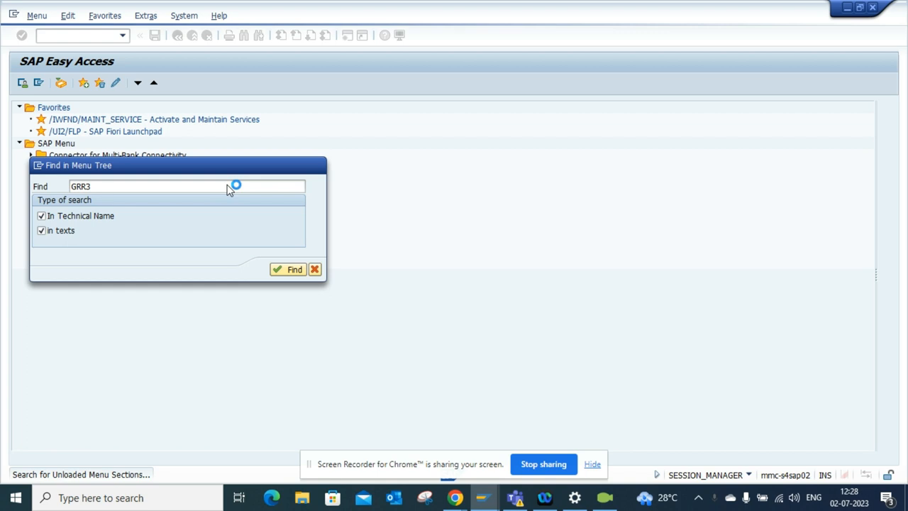
left_click(287, 270)
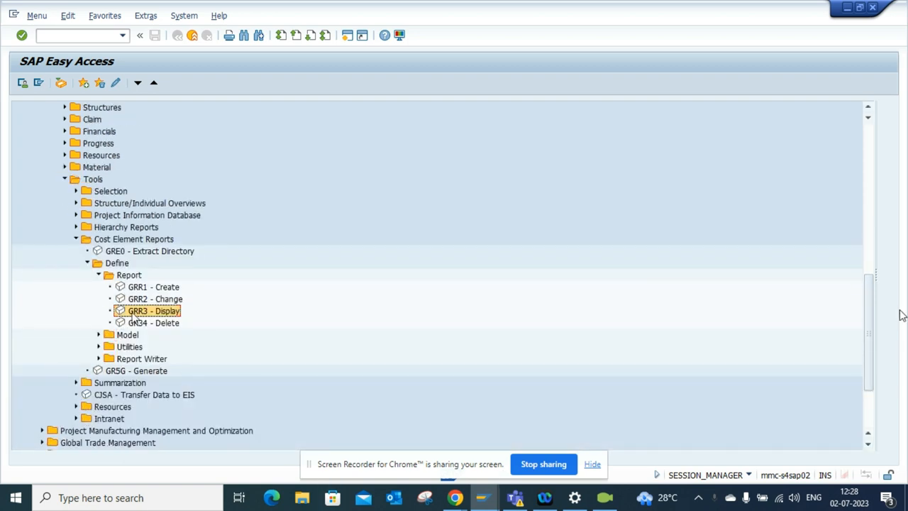
double_click(153, 310)
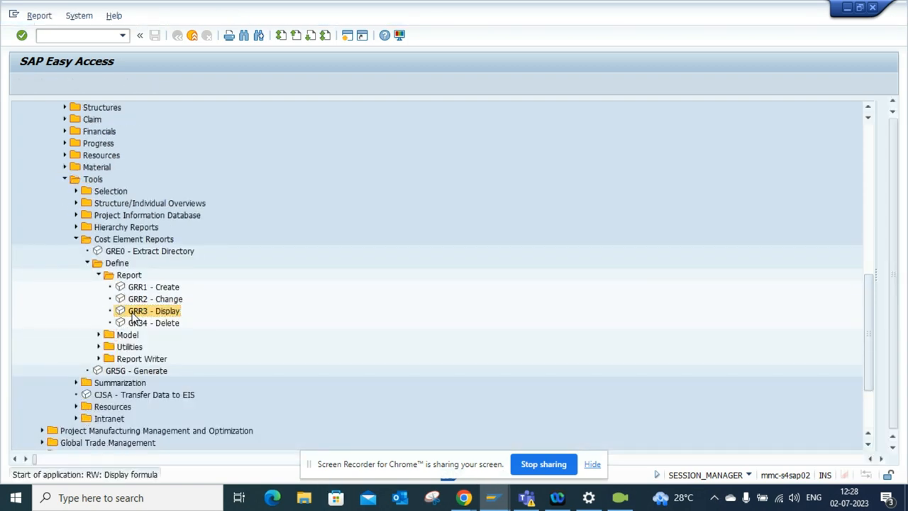
Open Report Painter: Display Report with library 1EI EIS Interface CO-OM expanded.
double_click(150, 309)
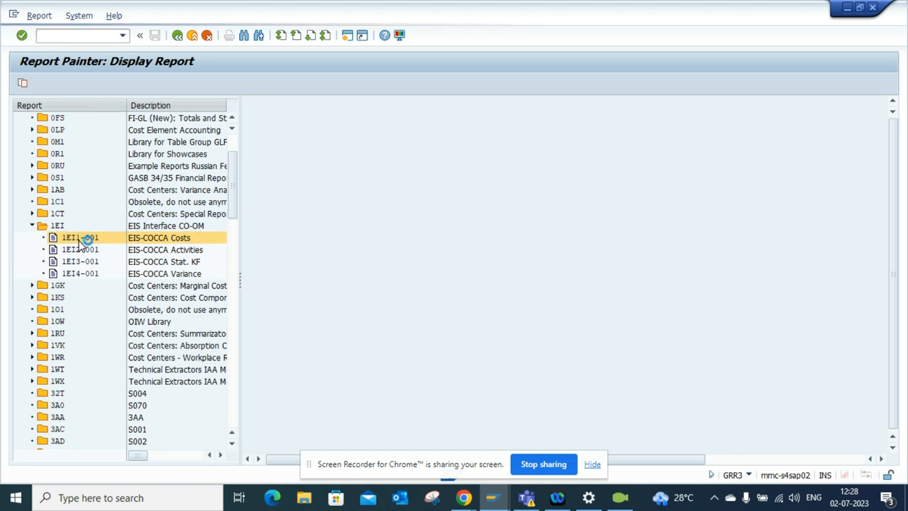
Execute report EIS-COCCA Costs and review cost element amounts by period.
double_click(78, 239)
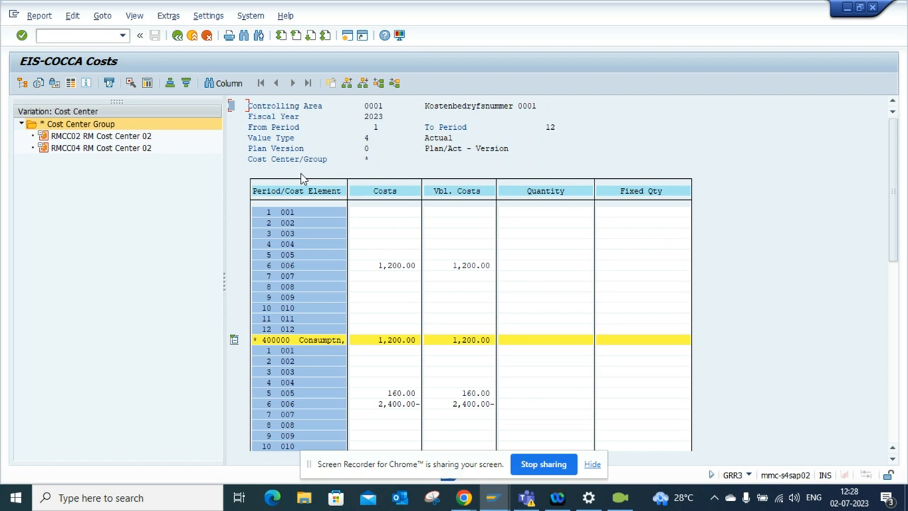
mouse_move(752, 281)
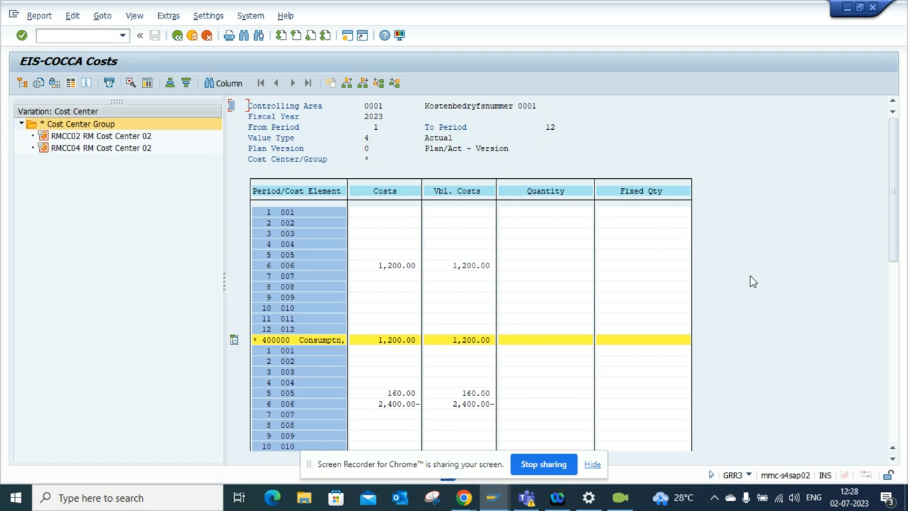
mouse_move(897, 377)
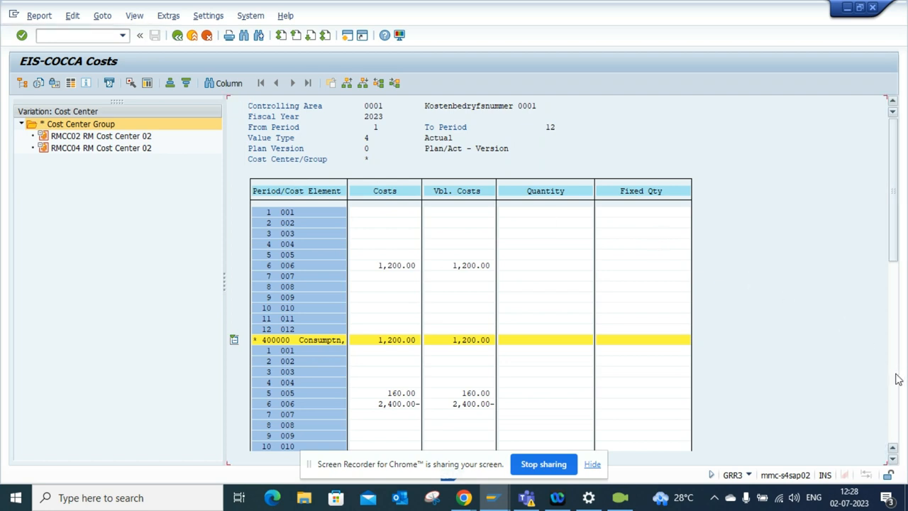
scroll("down", 3)
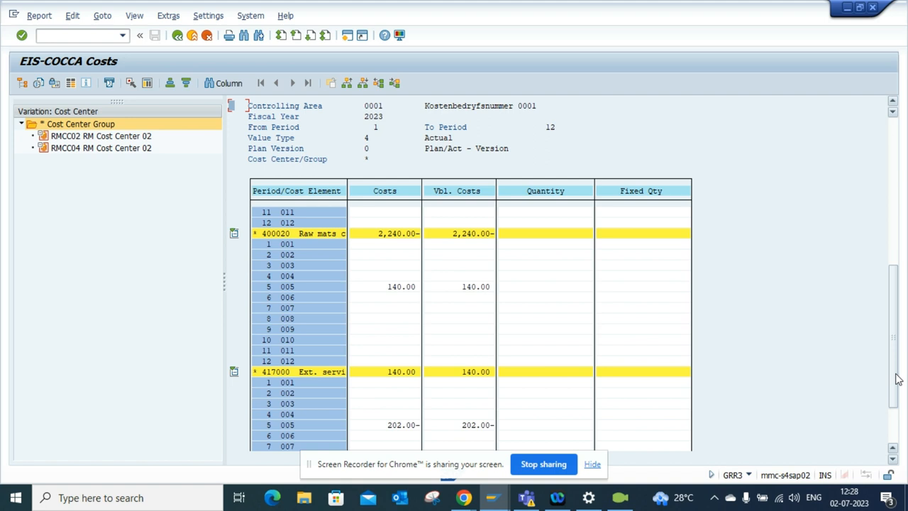